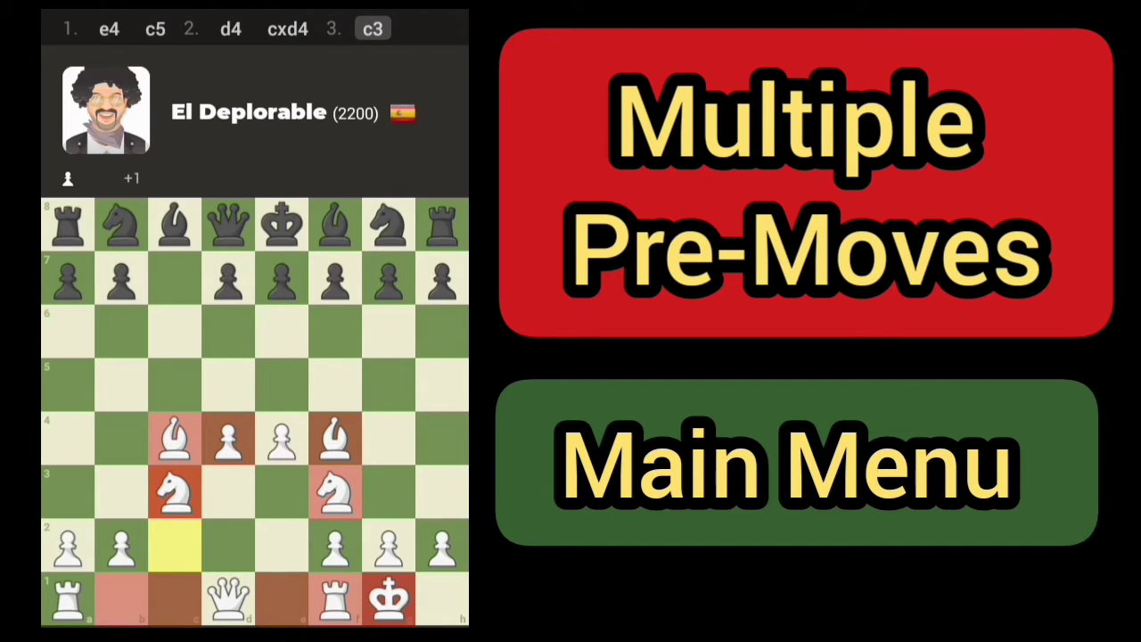
Step: Leave the game board for the More menu listing Profile, Theme, Awards, Friends, Messages and Settings
left_click(785, 464)
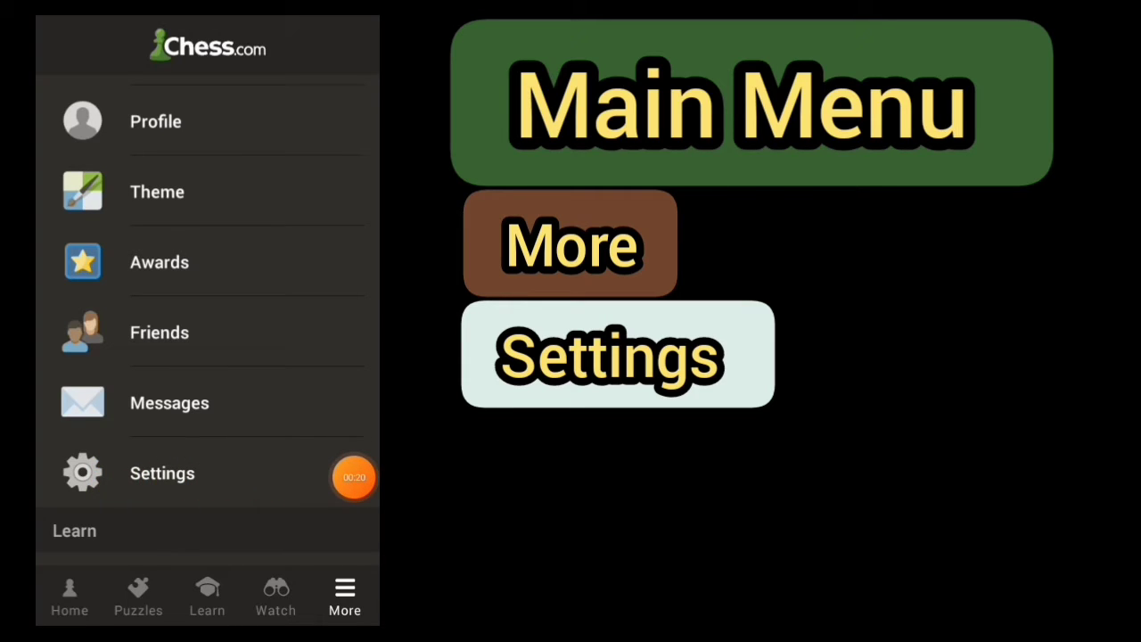
Step: Reach the Live Chess settings showing Premove Multiple, Auto-Queen and Confirm Each Move off
left_click(162, 472)
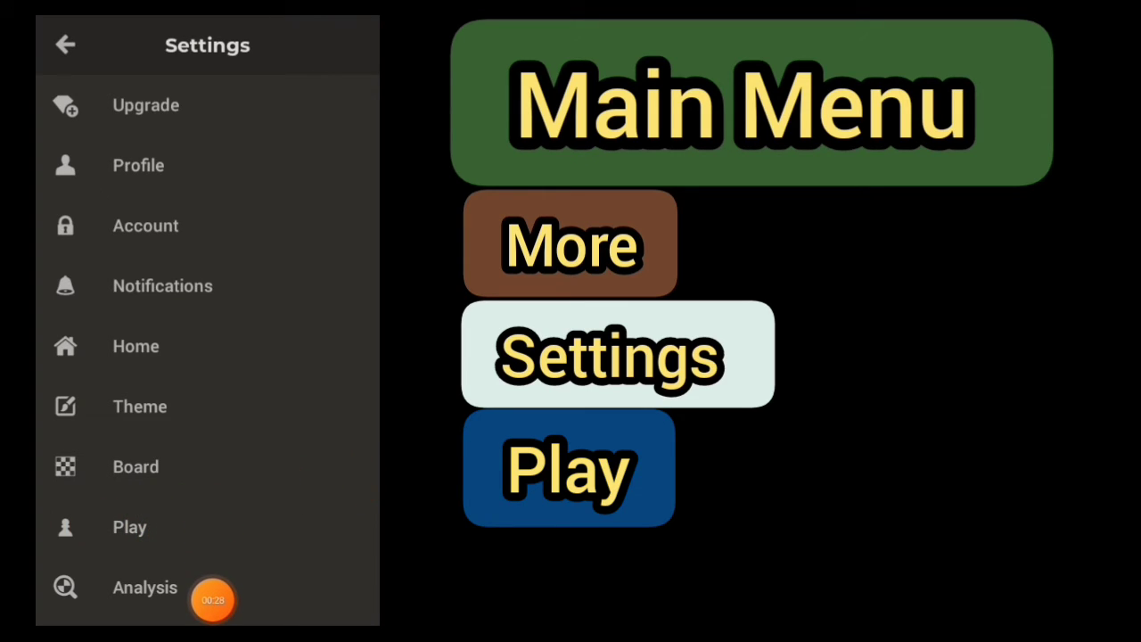
mouse_move(182, 524)
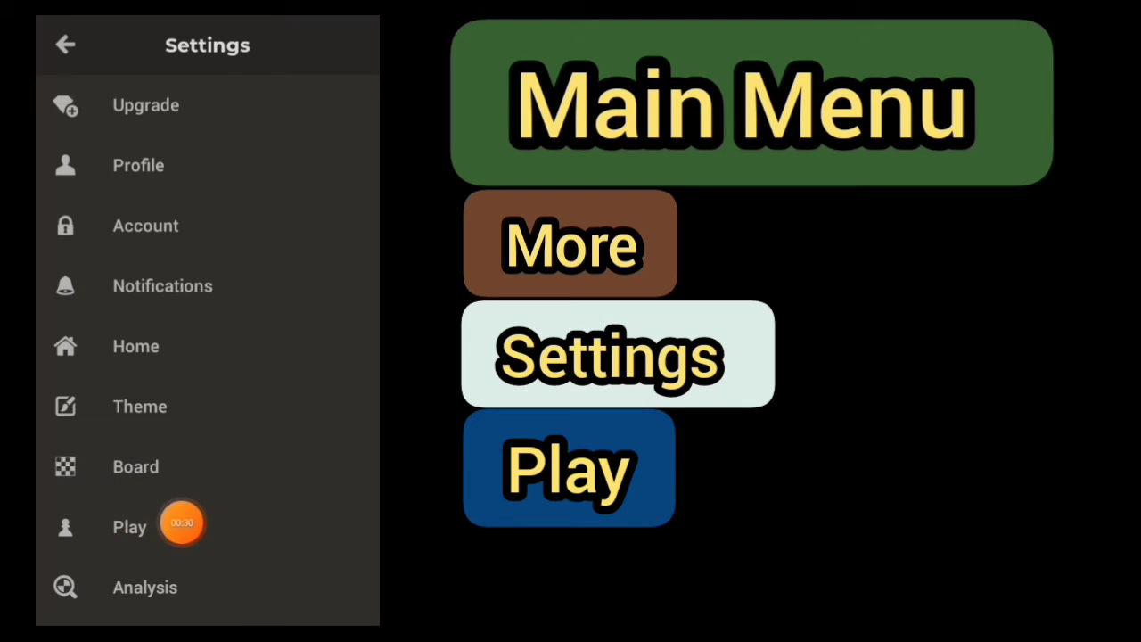
left_click(128, 526)
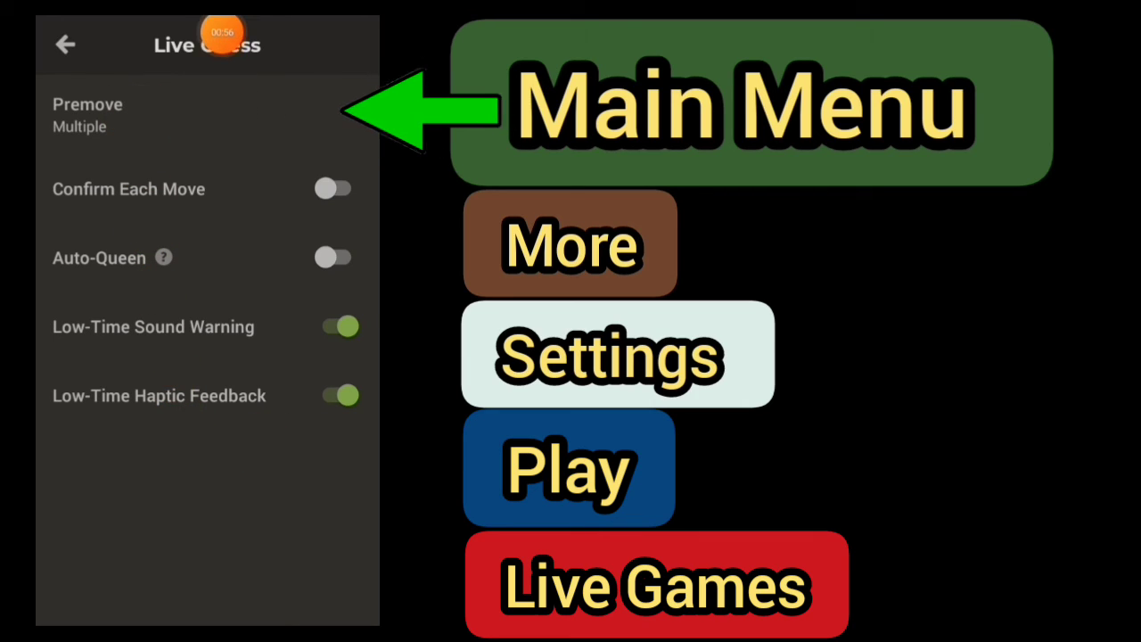
left_click(87, 114)
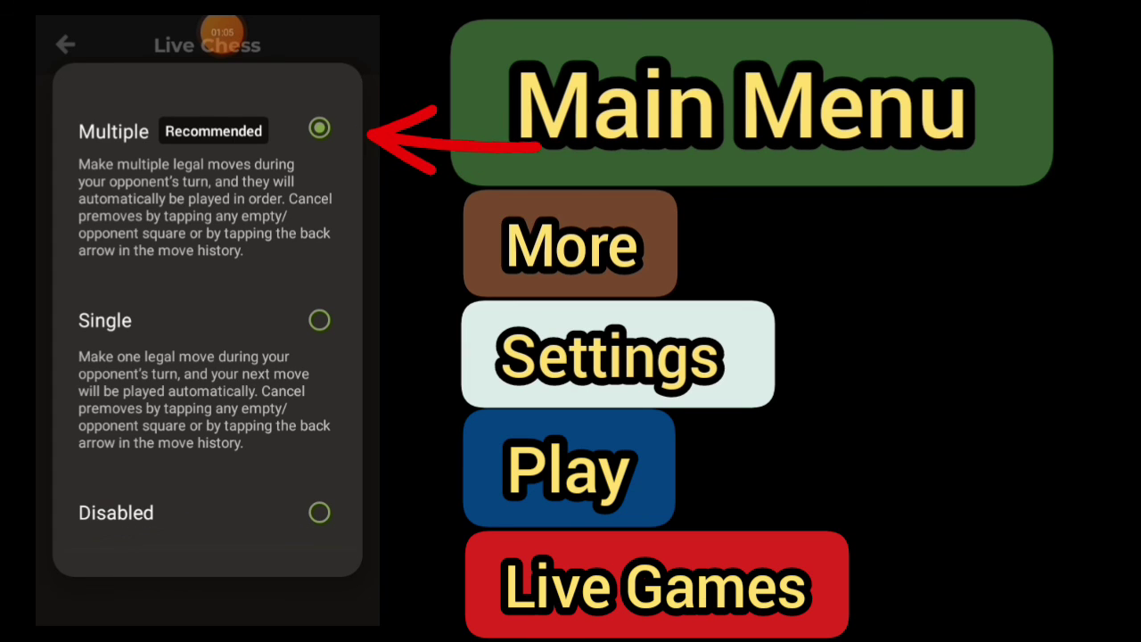
left_click(318, 129)
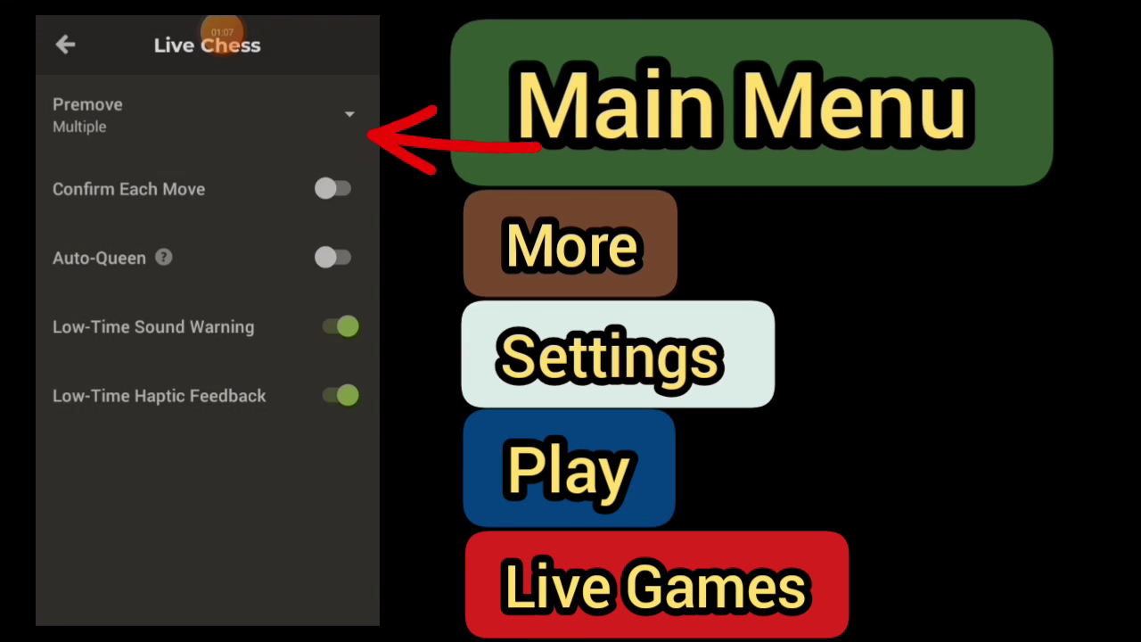